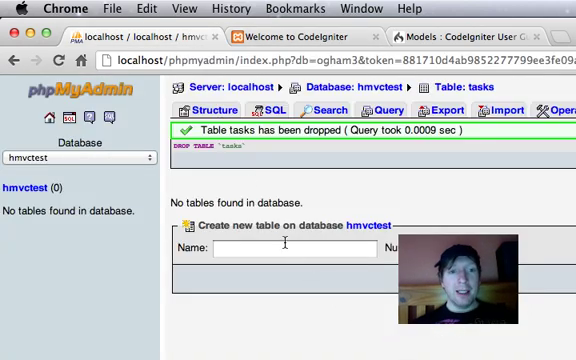
# Name the table tasks with id, title and priority columns, id as auto-increment primary key.
pyautogui.write('tasks')
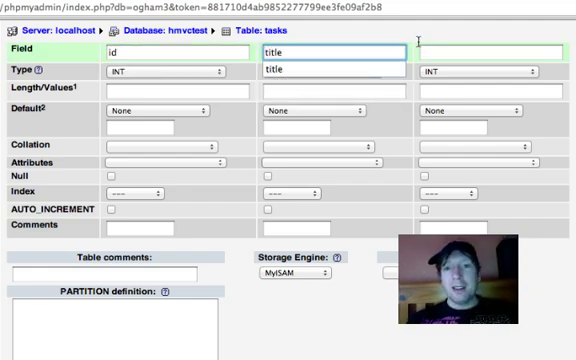
pyautogui.write('priority')
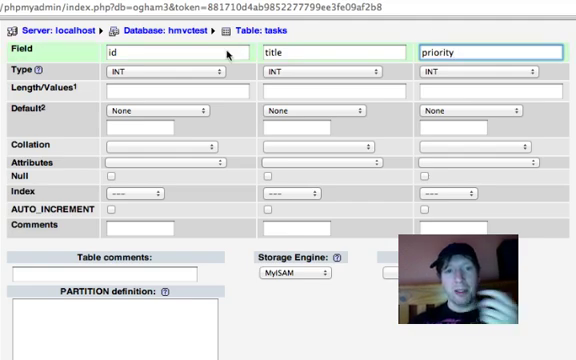
pyautogui.click(160, 192)
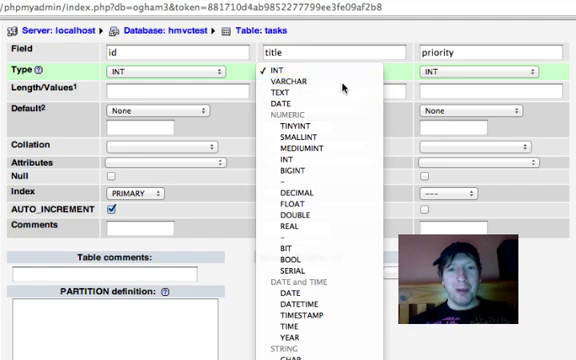
# Make title a VARCHAR of length 255 and priority an INT of length 2.
pyautogui.click(288, 84)
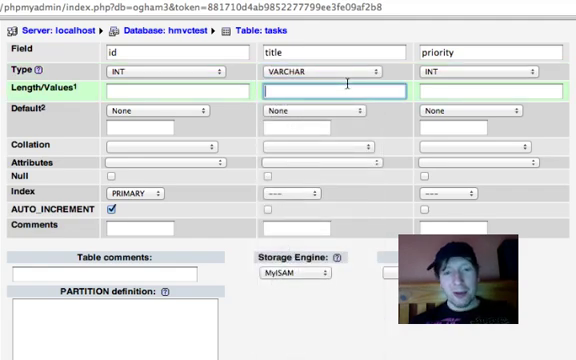
pyautogui.write('255')
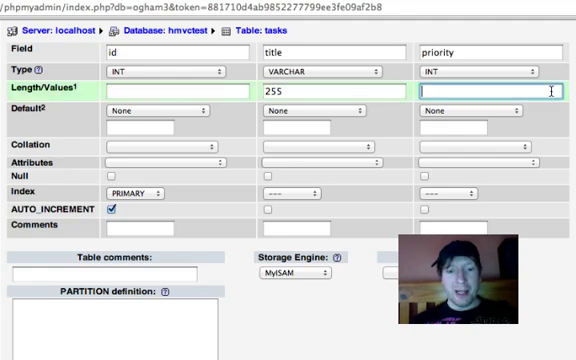
pyautogui.write('2')
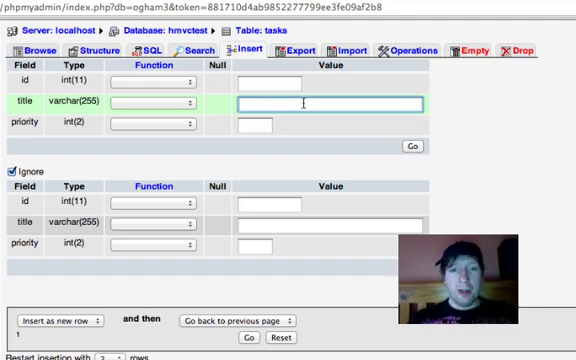
# Insert the rows Watch more TV, Buy More Stuff and Do Some Exercise with their priorities.
pyautogui.write('Watch more TV')
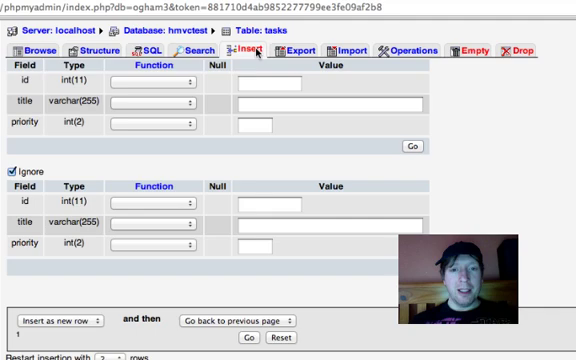
pyautogui.write('Buy More Stuff')
pyautogui.write('7')
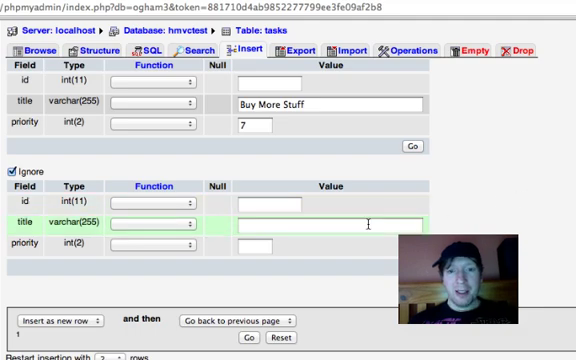
pyautogui.write('Do Some')
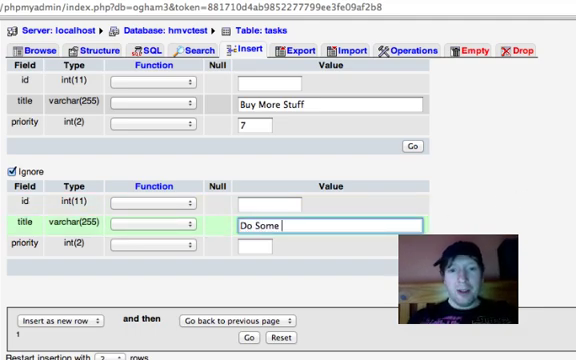
pyautogui.write('Exercise')
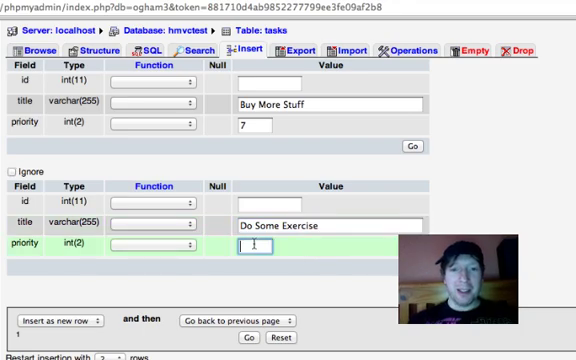
pyautogui.write('9')
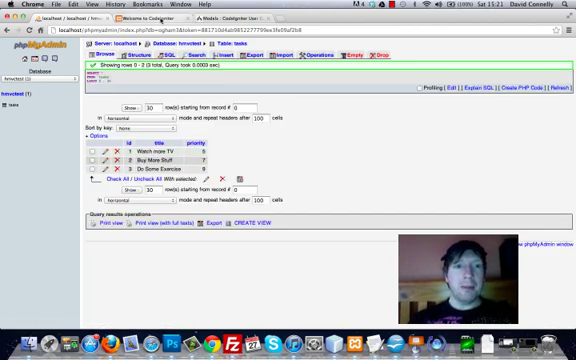
pyautogui.click(240, 16)
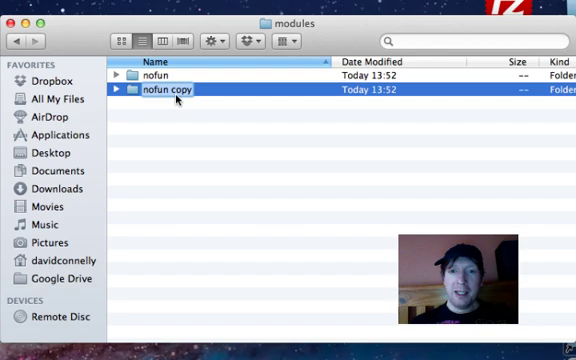
# Rename the copied module folder to tasks and its controller file to tasks.php.
pyautogui.write('tasks')
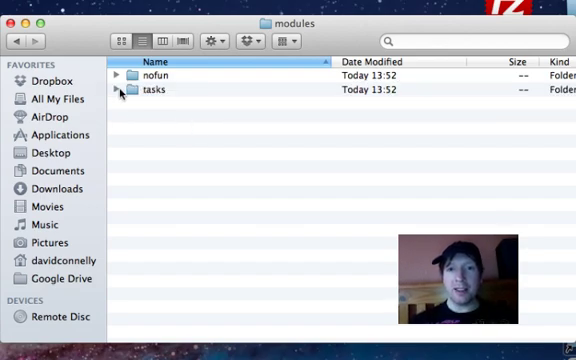
pyautogui.click(118, 90)
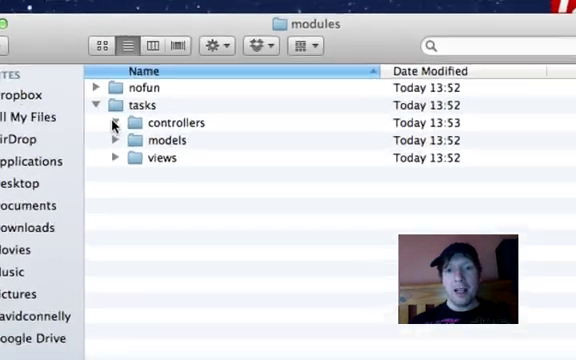
pyautogui.click(114, 122)
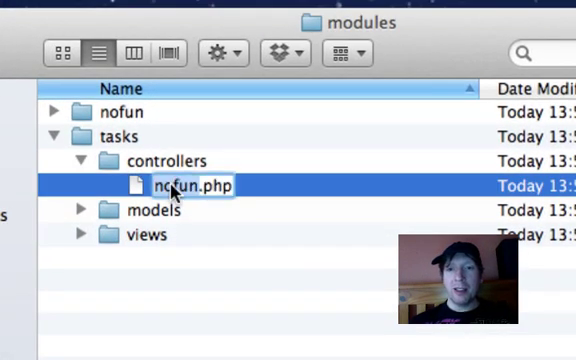
pyautogui.write('tasks.php')
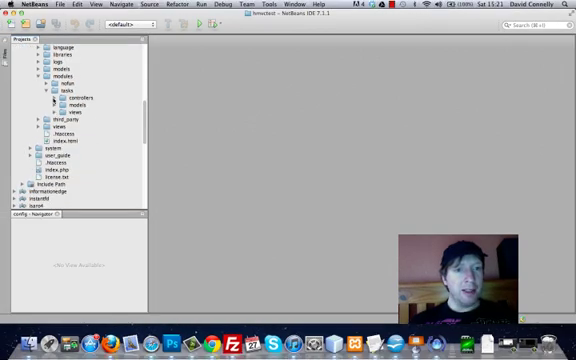
# Open database.php from application > config in the editor.
pyautogui.doubleClick(66, 108)
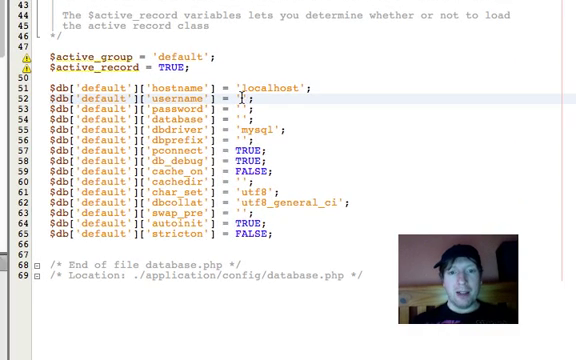
# Set the connection username to root and the database name to the project's test database.
pyautogui.write('root')
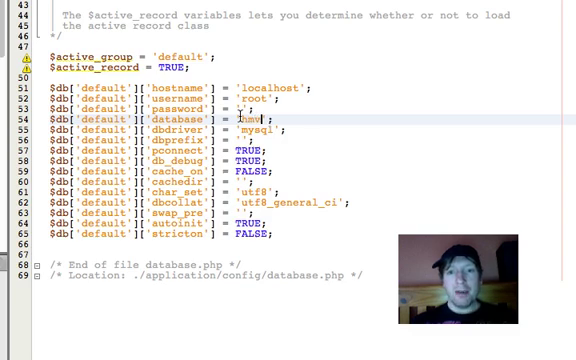
pyautogui.write('test')
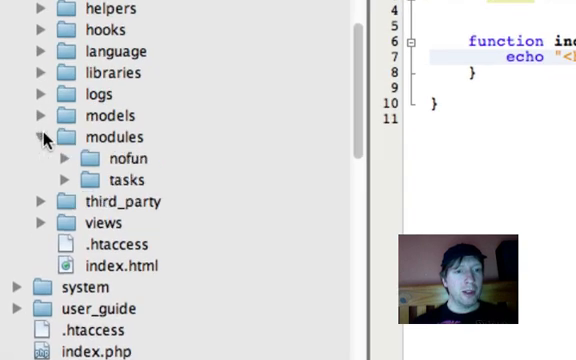
# Create a new PHP file named mdl_tasks in the tasks module's models folder.
pyautogui.click(64, 180)
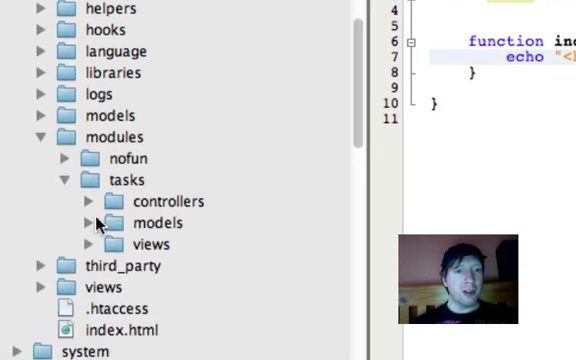
pyautogui.click(156, 222)
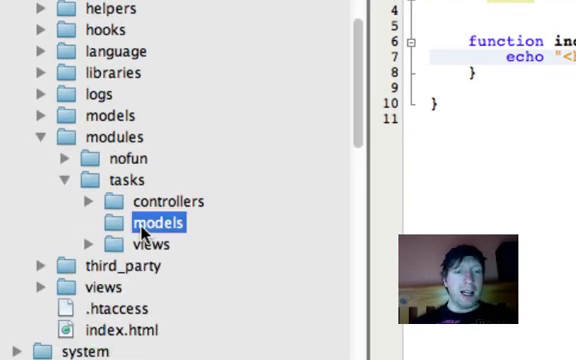
pyautogui.rightClick(156, 222)
pyautogui.write('mdl_ta')
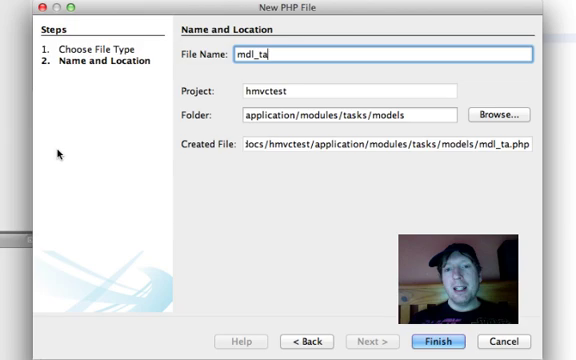
pyautogui.write('sks')
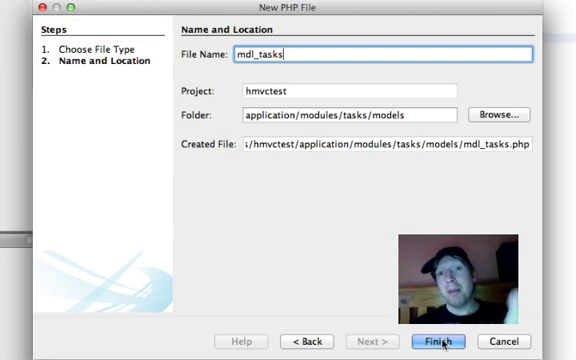
pyautogui.click(438, 340)
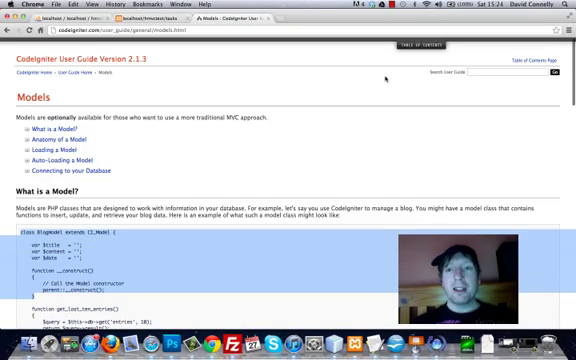
# Show the user guide's table of contents and scroll to the Models entry.
pyautogui.click(416, 46)
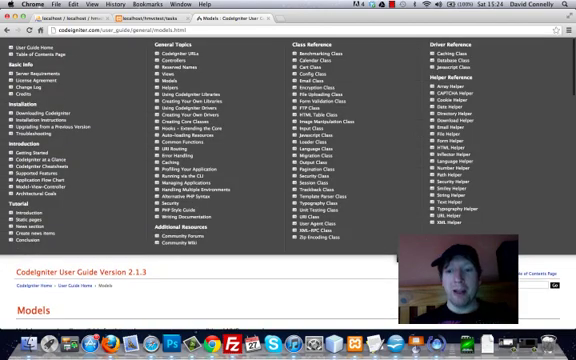
pyautogui.scroll(-3)
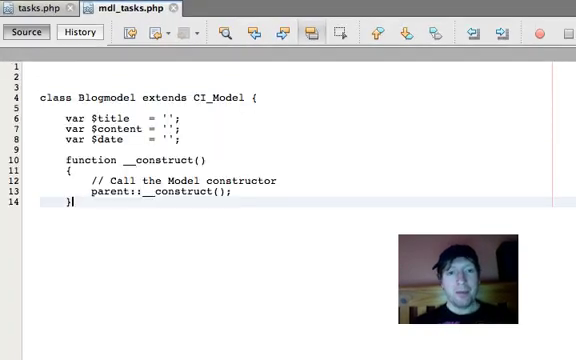
# Add the BASEPATH guard, rename the class to Mdl_tasks and remove the example properties.
pyautogui.click(28, 8)
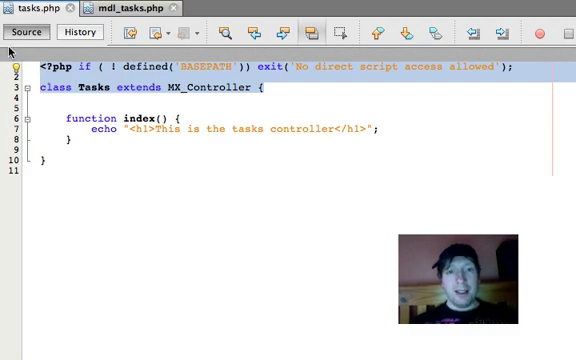
pyautogui.click(116, 8)
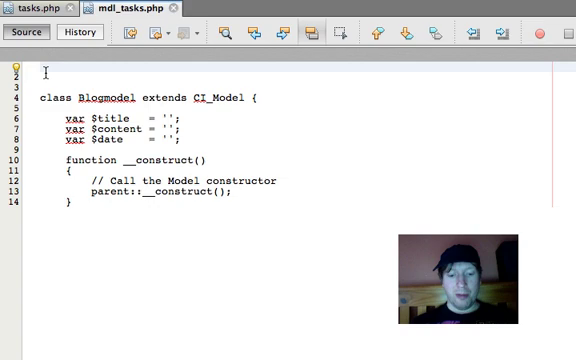
pyautogui.write("<?php if ( ! defined('BASEPATH')) exit('No direct script access allowed');")
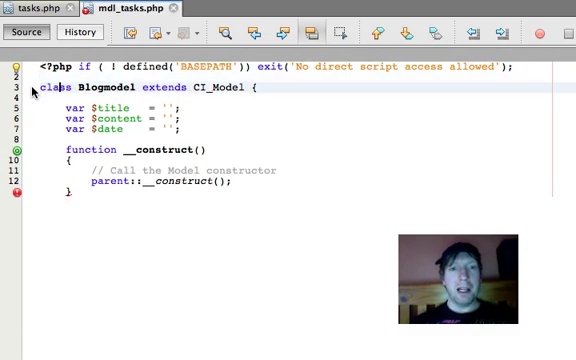
pyautogui.doubleClick(96, 88)
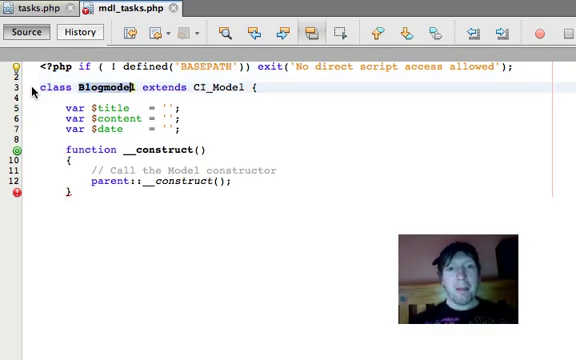
pyautogui.write('Mdl_tasks')
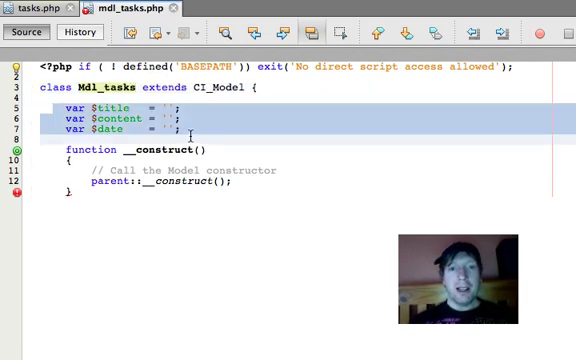
pyautogui.press('Delete')
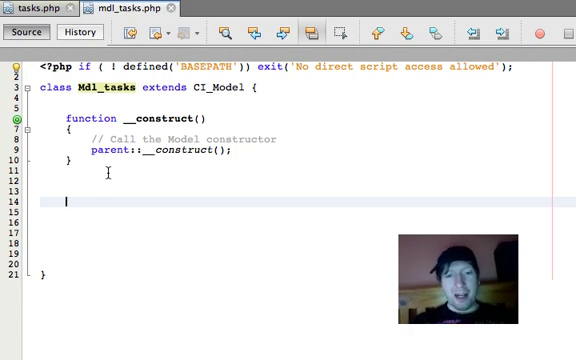
# Start a get($order_by) function that calls $this->db->order_by($order_by).
pyautogui.write('function')
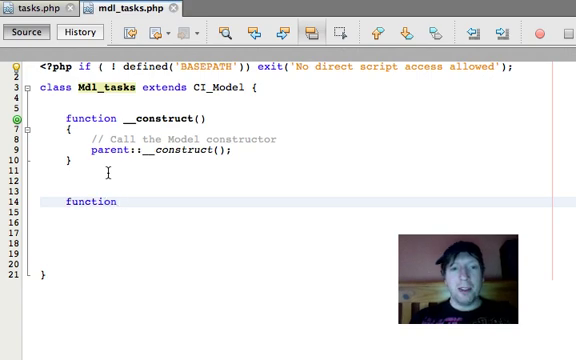
pyautogui.write('get($order_i')
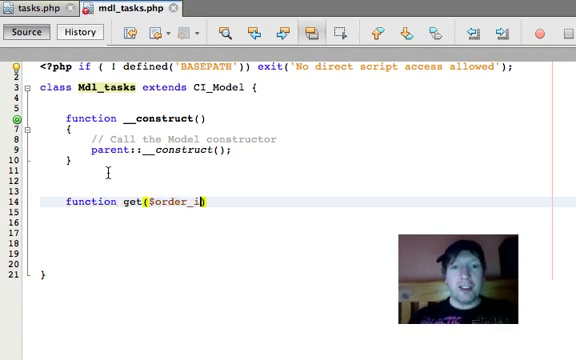
pyautogui.write('by')
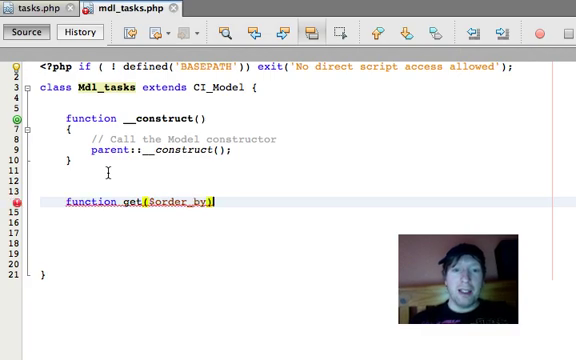
pyautogui.write('{')
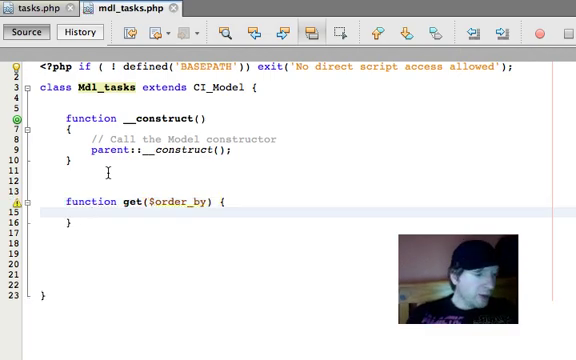
pyautogui.write('$this->d')
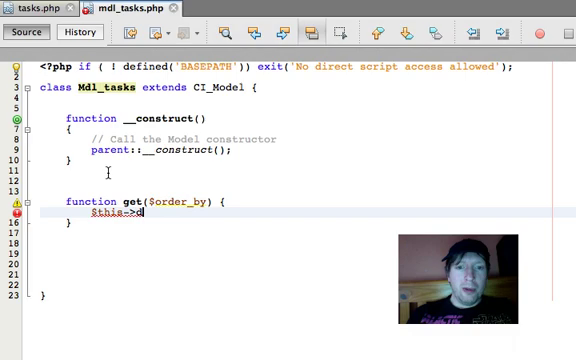
pyautogui.write('b->')
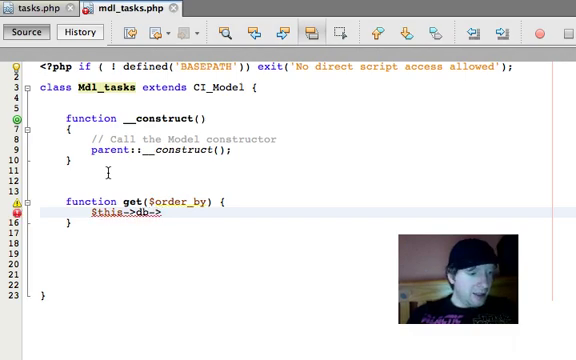
pyautogui.write('order_')
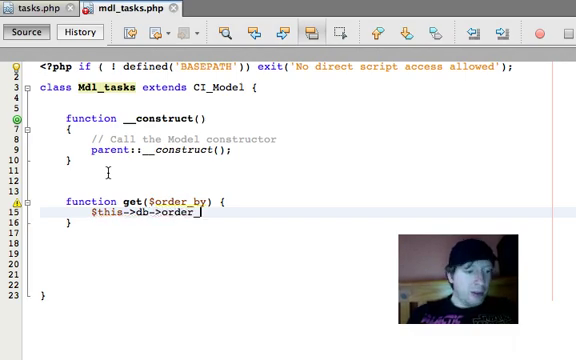
pyautogui.write('by($order)')
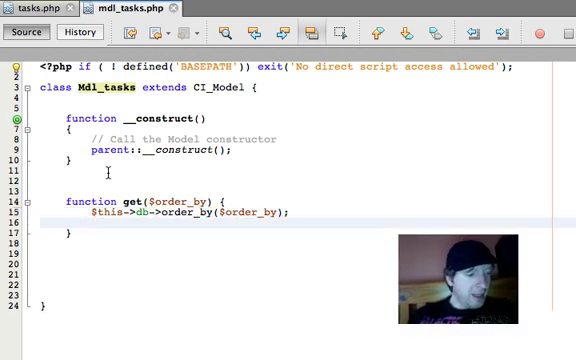
# Fetch the tasks table into $query with $this->db->get and return $query.
pyautogui.write('$query = $this')
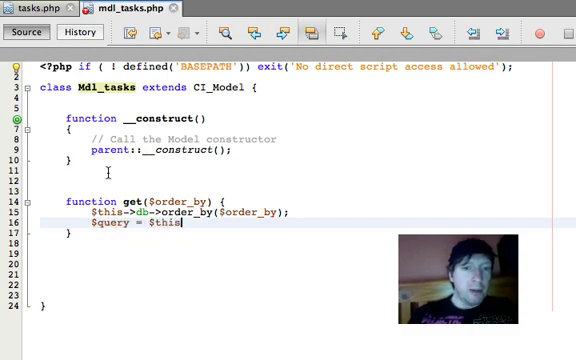
pyautogui.write("->db->get('tasks');")
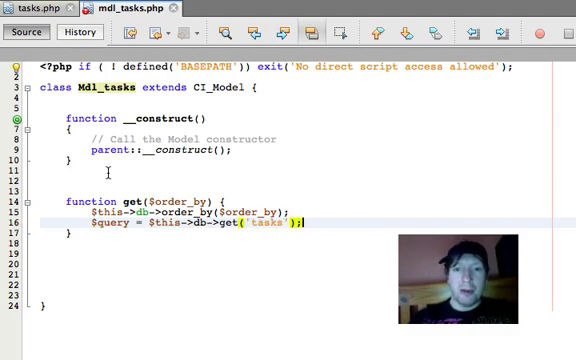
pyautogui.write('ret')
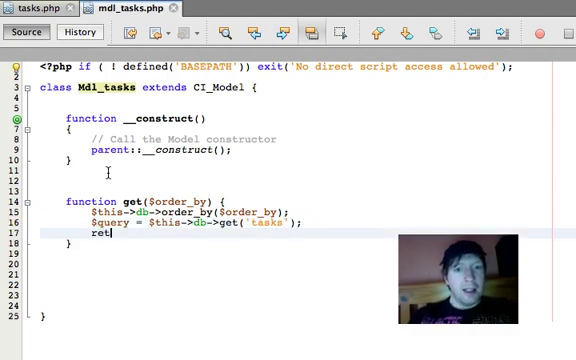
pyautogui.write('urn $query;')
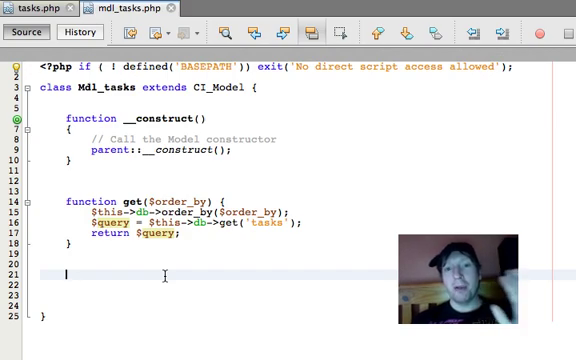
pyautogui.click(28, 8)
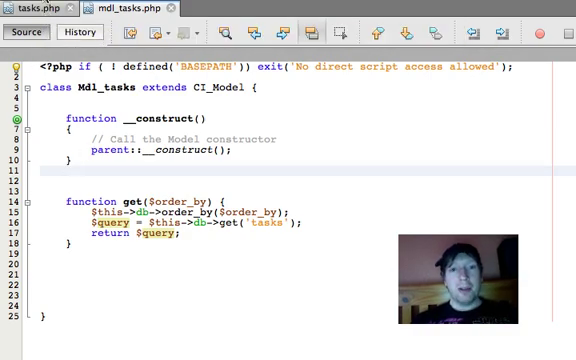
# In index(), load the mdl_tasks model and get its rows ordered by 'priority' into $query.
pyautogui.click(28, 6)
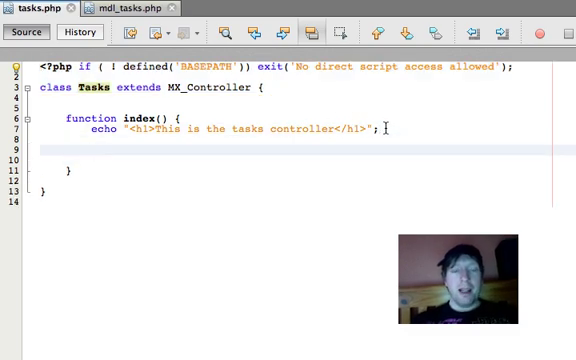
pyautogui.write('$this->load->m')
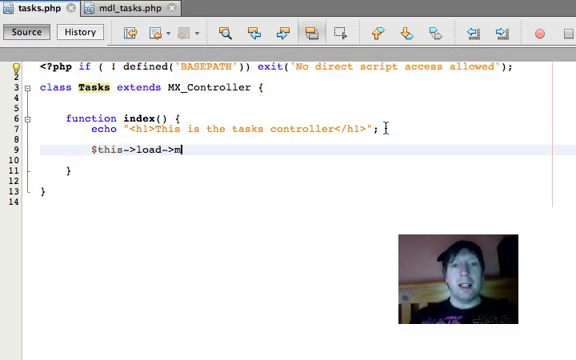
pyautogui.write("odel('mld')")
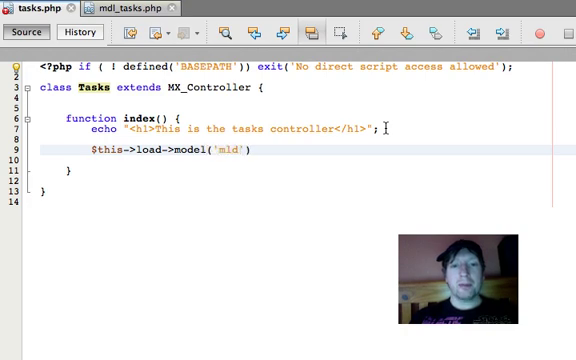
pyautogui.write('_task')
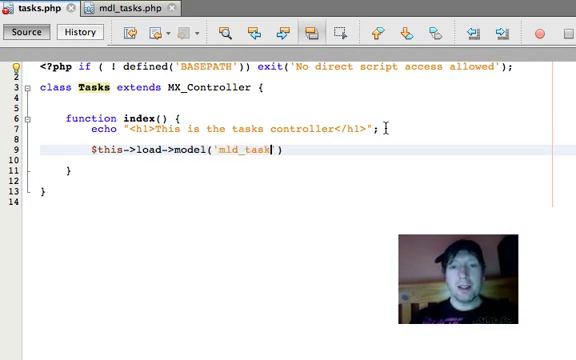
pyautogui.write("s');")
pyautogui.write('$query = $this->')
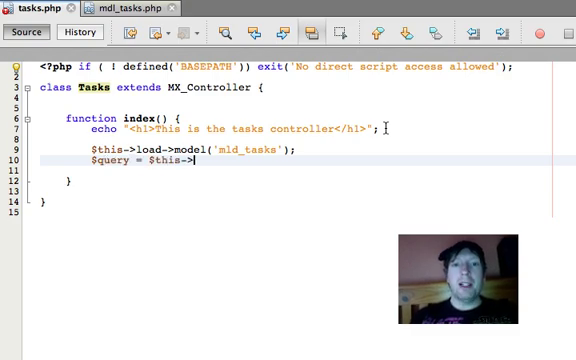
pyautogui.write('mdl_tas')
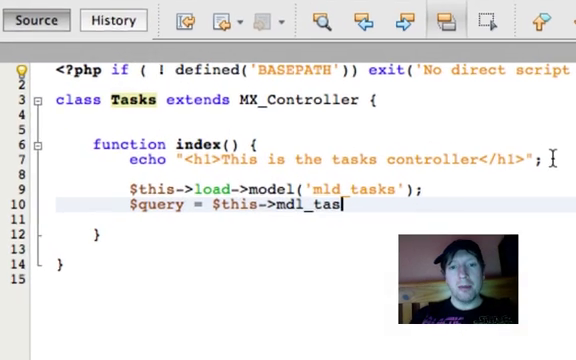
pyautogui.write('ks->')
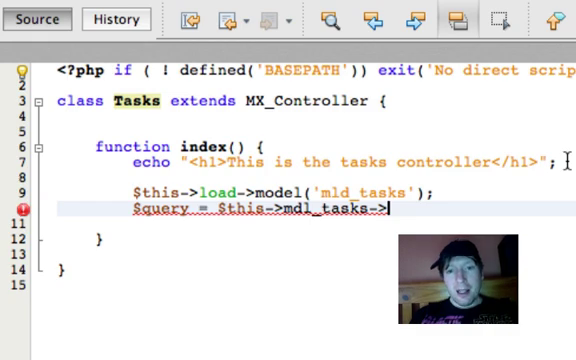
pyautogui.write('get()')
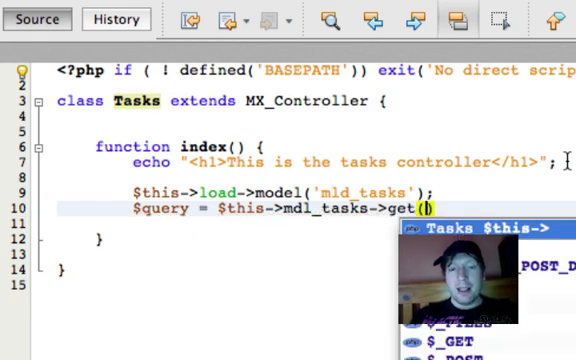
pyautogui.write("'priority'")
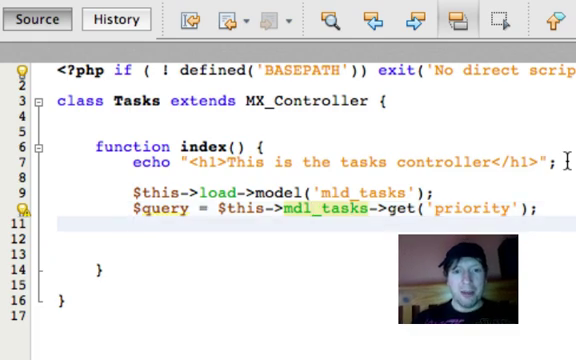
# Loop over $query->result() echoing each $row->title inside h2 tags.
pyautogui.write('foreach ($query->result() as')
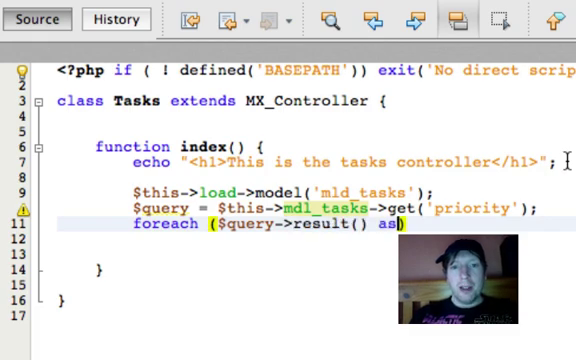
pyautogui.write('$row')
pyautogui.click(316, 238)
pyautogui.write('e')
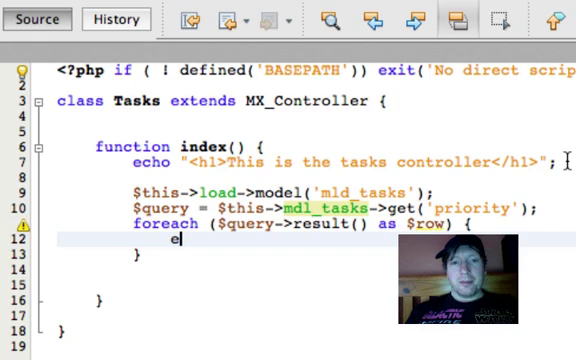
pyautogui.write('cho "<h2')
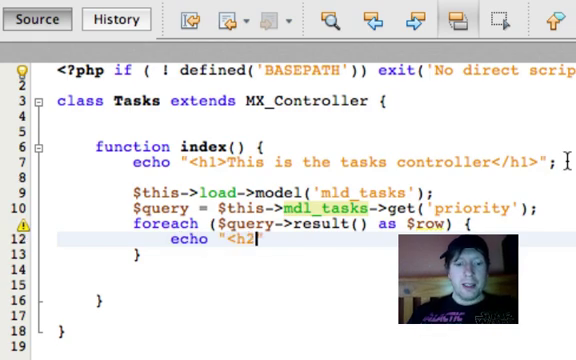
pyautogui.write('>".$row->task_')
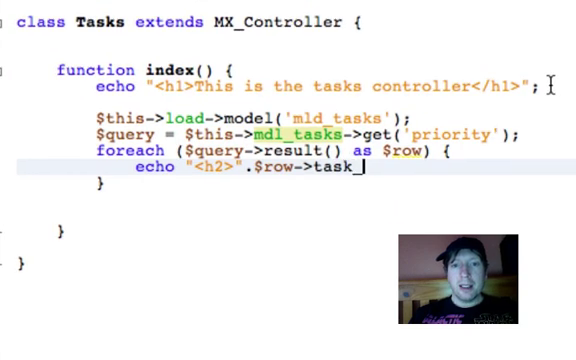
pyautogui.write('tit')
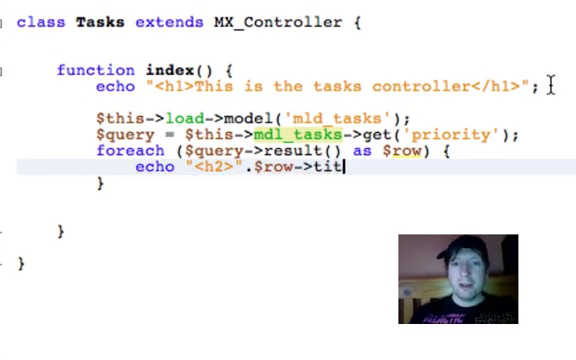
pyautogui.write('le."')
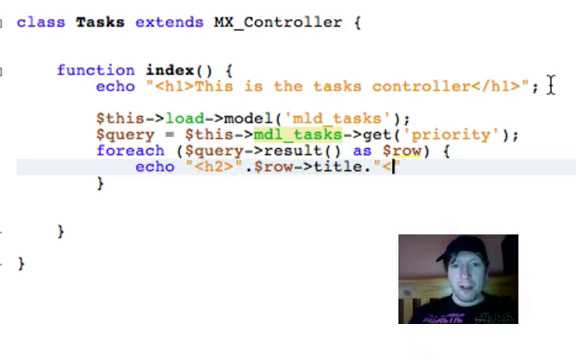
pyautogui.write('</h2>";')
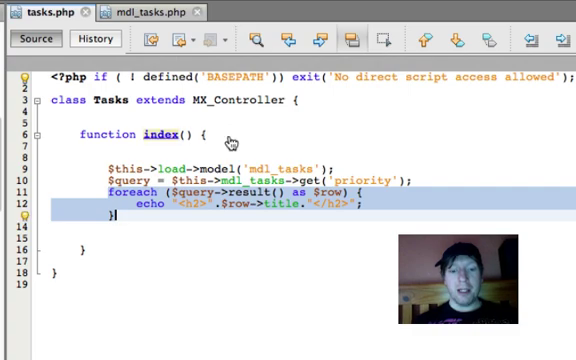
# Replace the loop: store the query in $data['query'] and load the 'display' view with $data.
pyautogui.press('Delete')
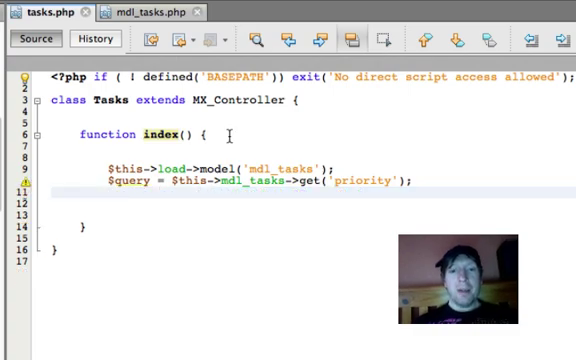
pyautogui.write('da')
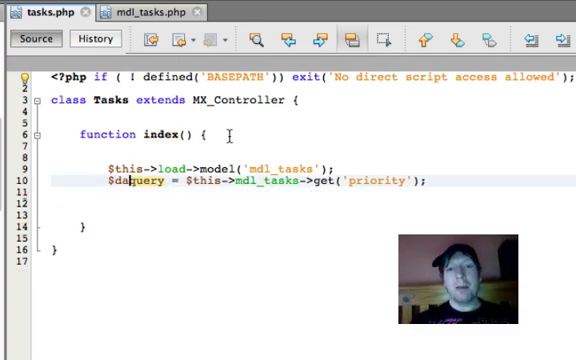
pyautogui.write("['")
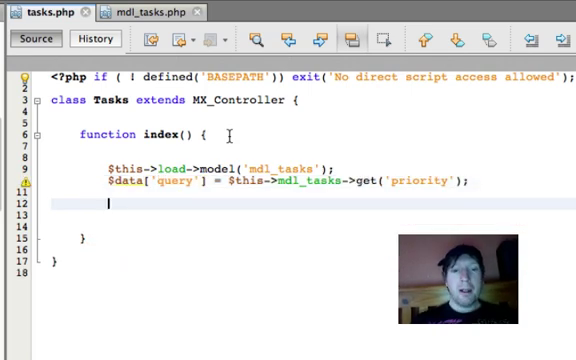
pyautogui.write("$this->load->view(''")
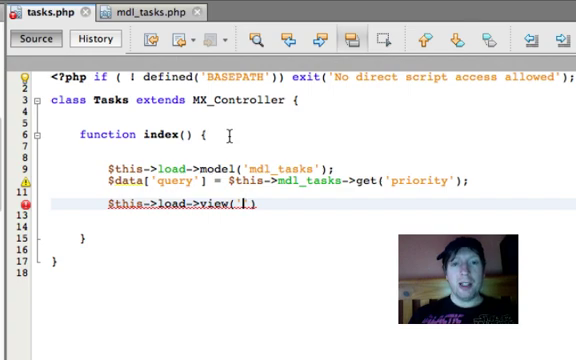
pyautogui.write('display')
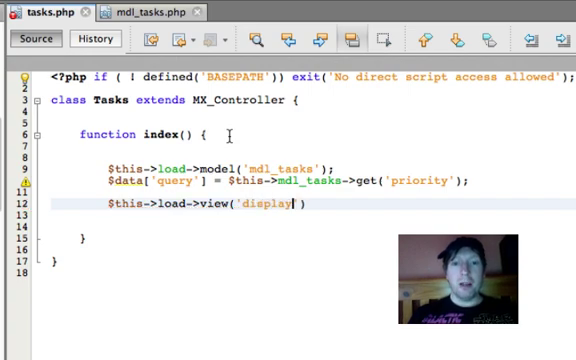
pyautogui.write(', $data')
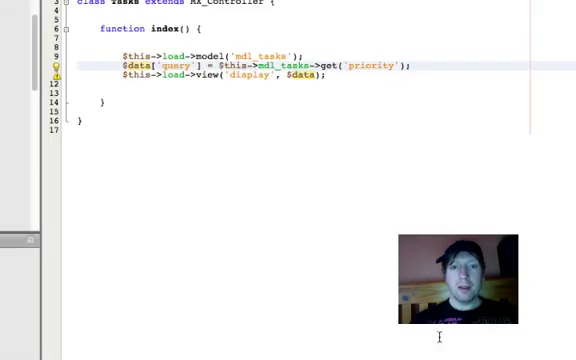
# Add a 'Your Tasks' h1 heading and a PHP foreach over $query->result() echoing $row->title.
pyautogui.click(372, 20)
pyautogui.write('<h1>Your')
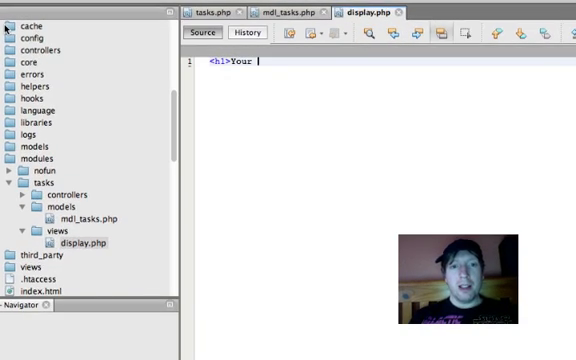
pyautogui.write('Tasks</h1>')
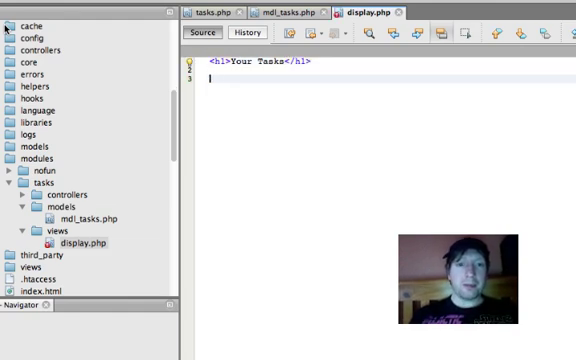
pyautogui.write('foreach ($query->result() as $row) {')
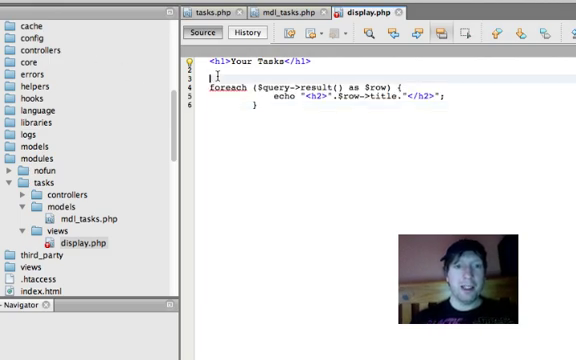
pyautogui.write('<?php')
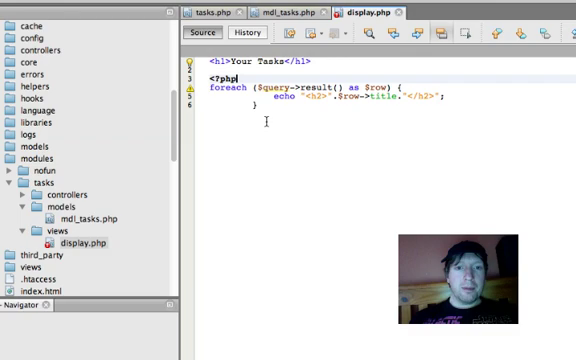